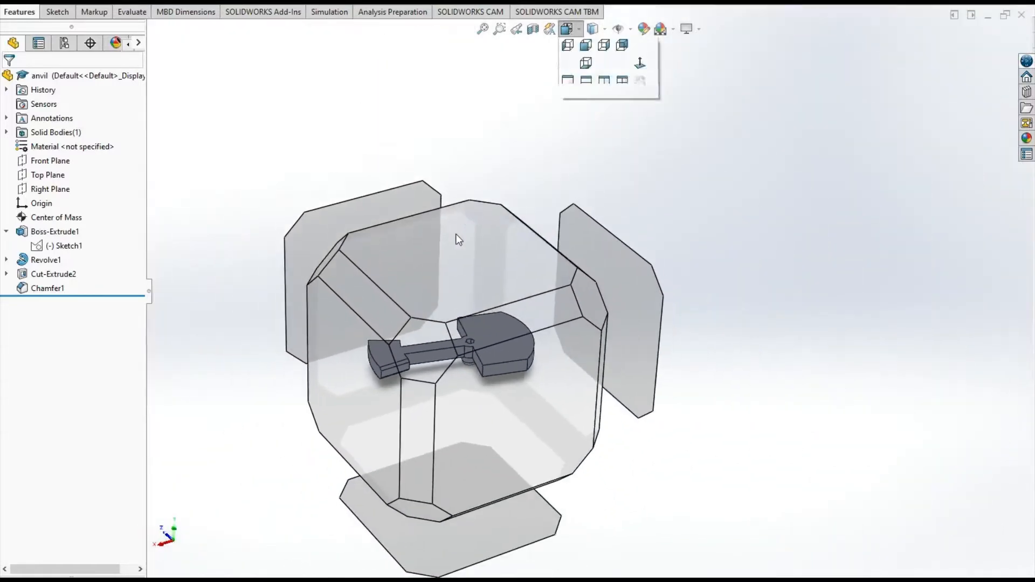
# View the anvil part Normal To and display Sketch1 with its construction circles.
pyautogui.click(56, 217)
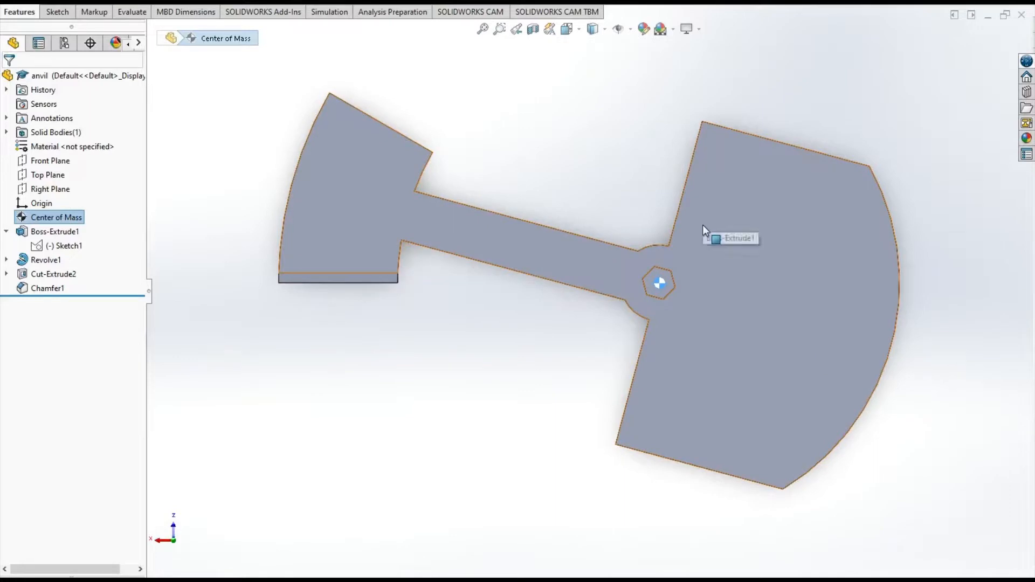
pyautogui.moveTo(518, 166)
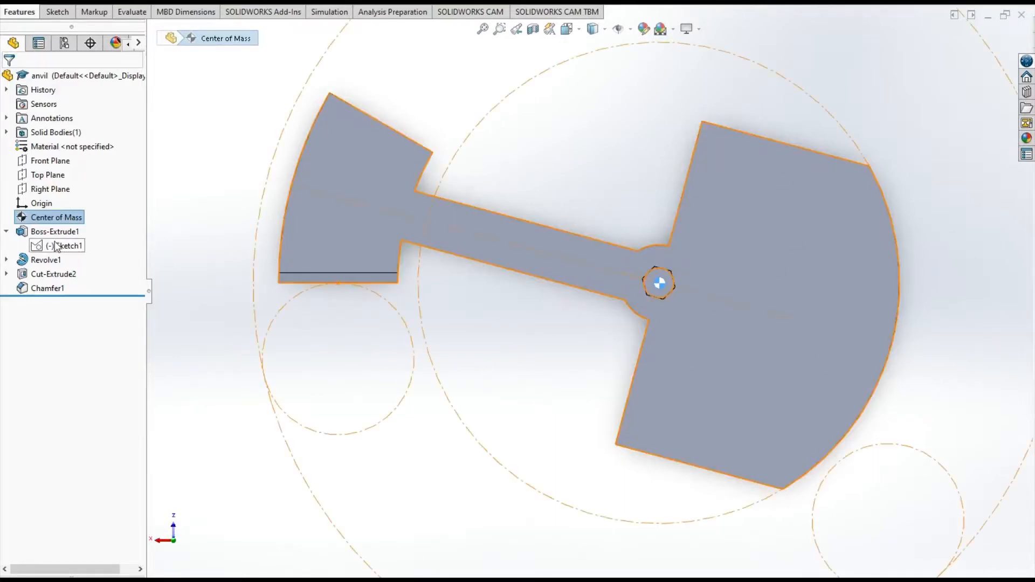
pyautogui.click(60, 246)
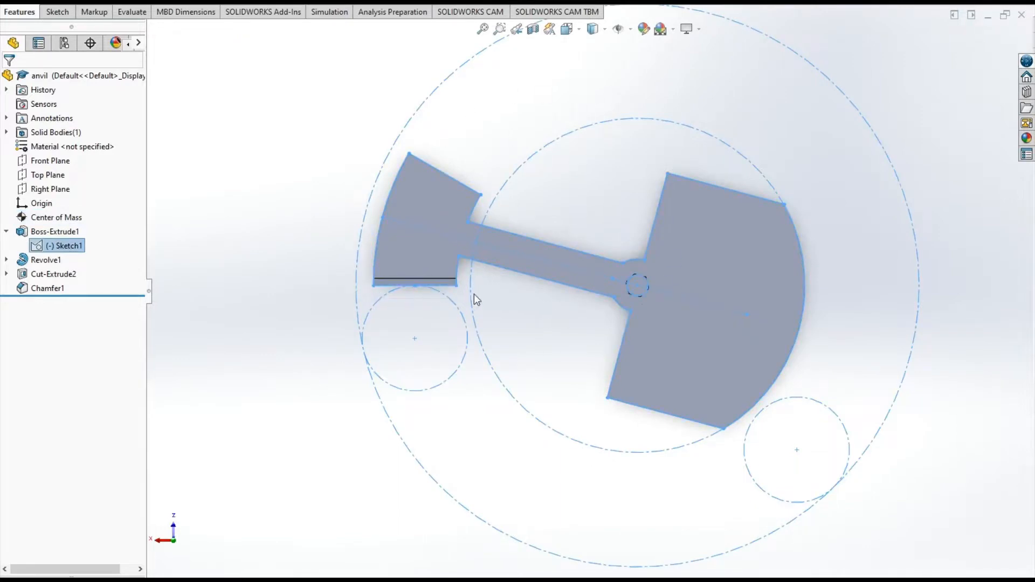
pyautogui.click(414, 280)
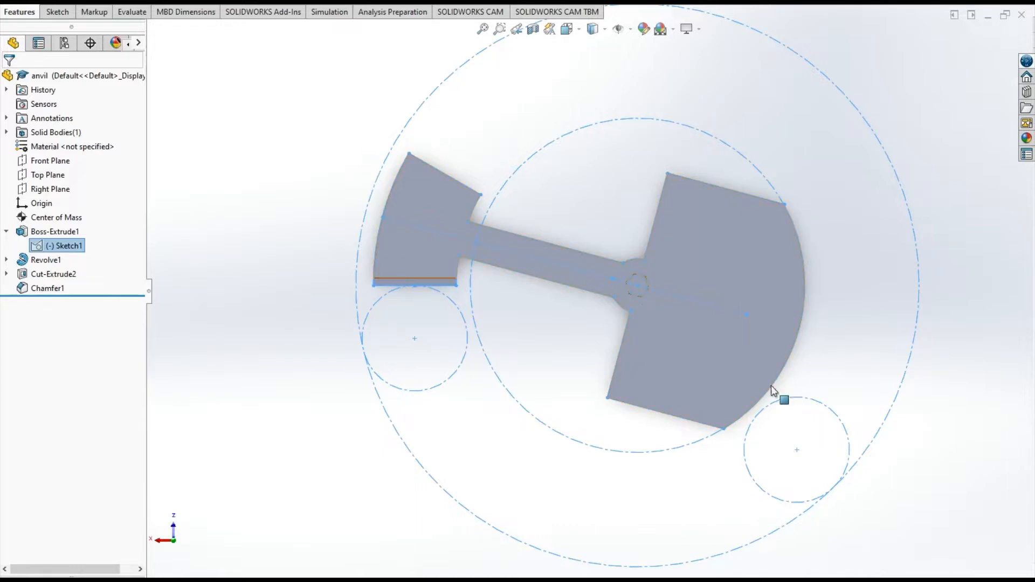
pyautogui.moveTo(711, 227)
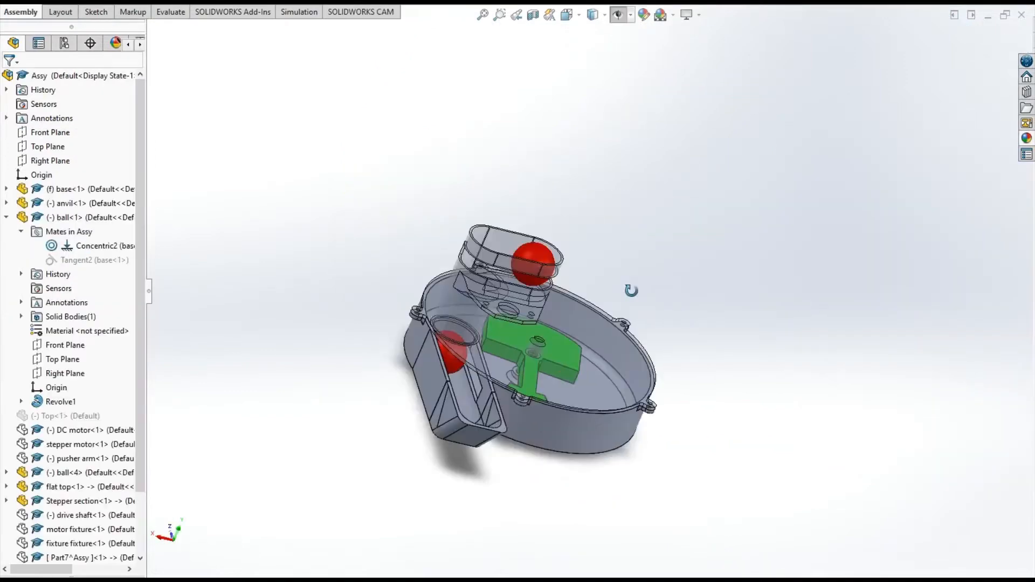
# Orbit the assembly to see the red balls and green anvil inside the base.
pyautogui.moveTo(630, 291); pyautogui.dragTo(577, 66)
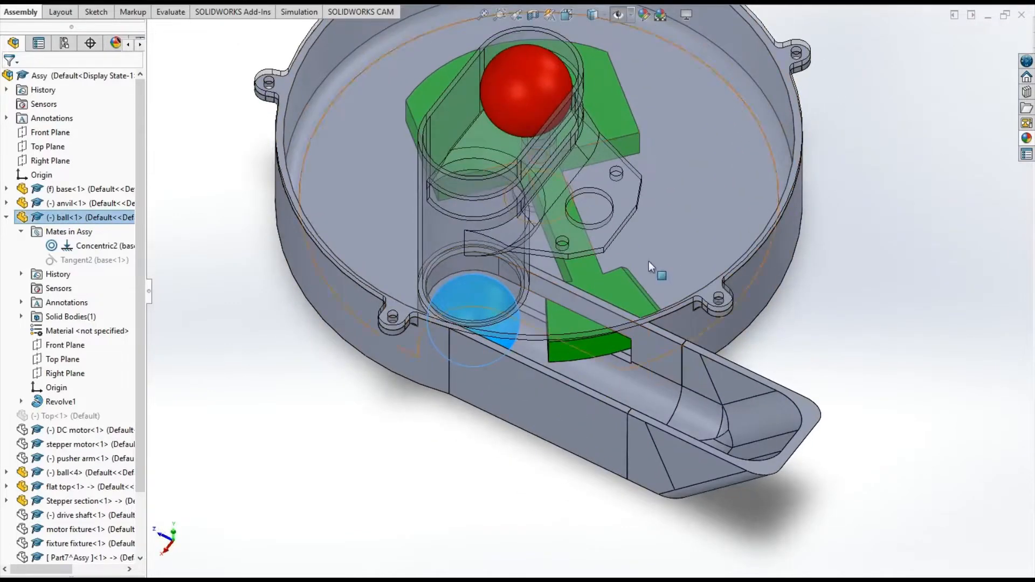
pyautogui.click(72, 203)
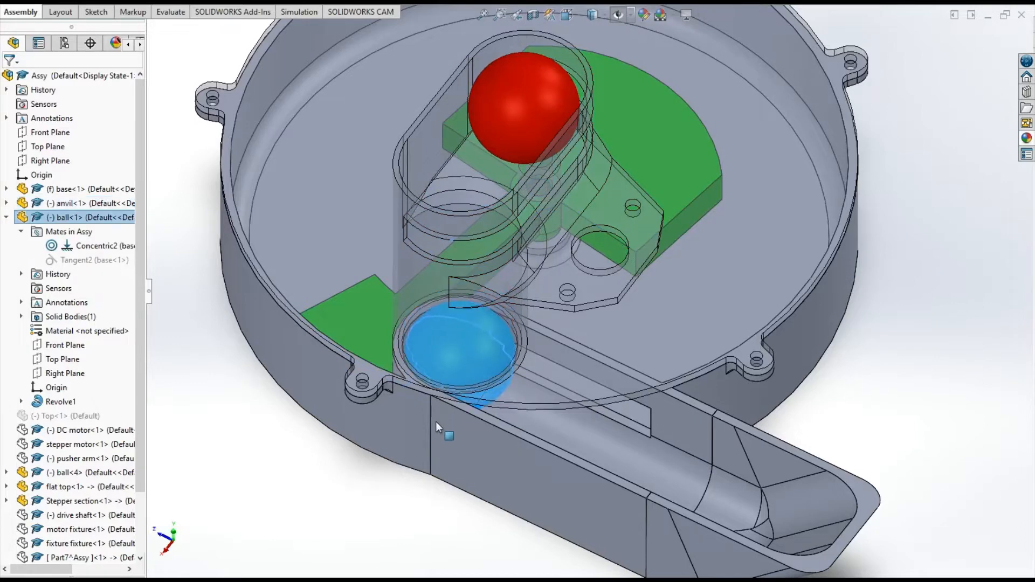
pyautogui.click(75, 203)
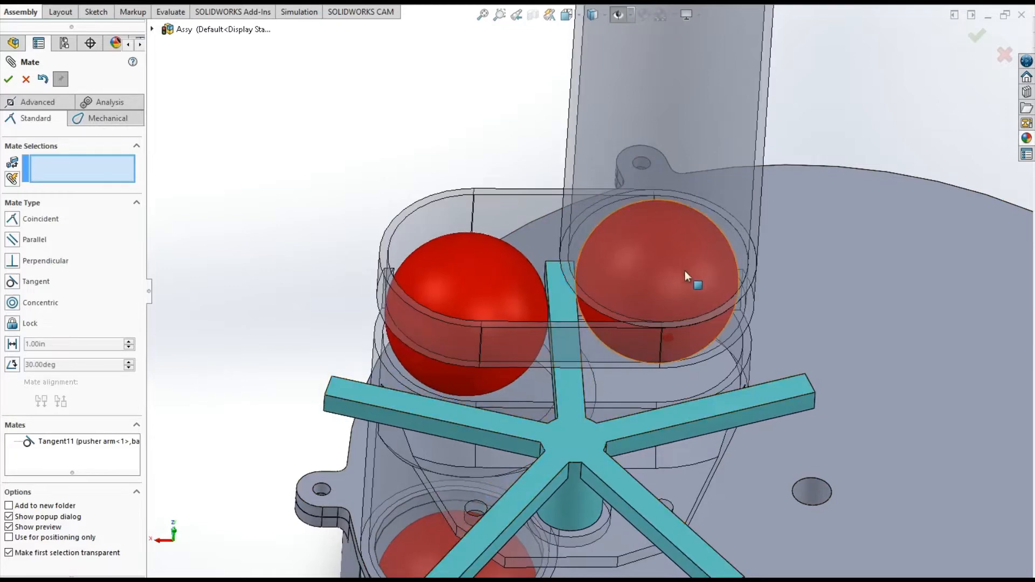
# Drag across the view while adding the Tangent mate between pusher arm and ball.
pyautogui.moveTo(686, 277); pyautogui.dragTo(489, 442)
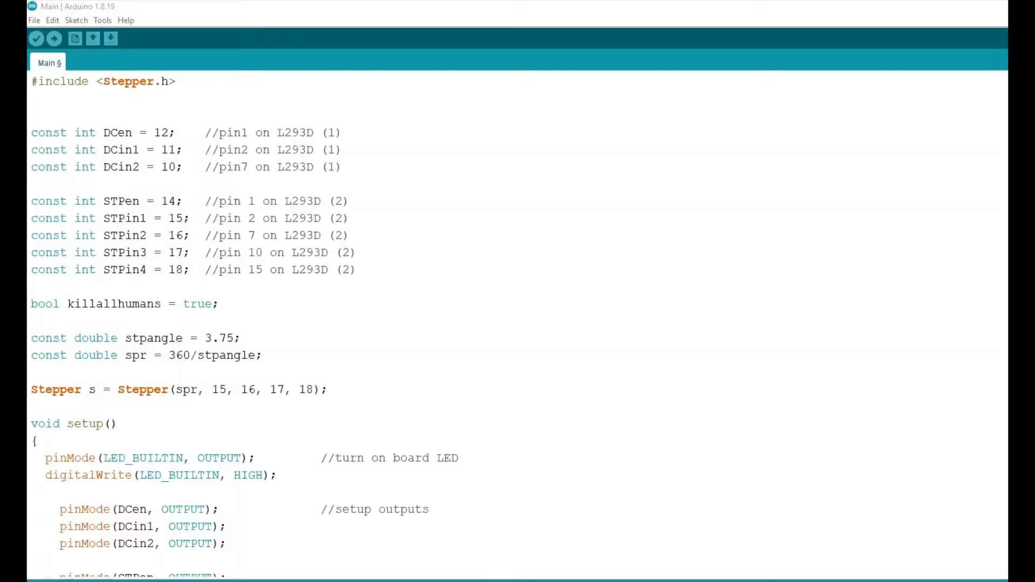
pyautogui.tripleClick(103, 81)
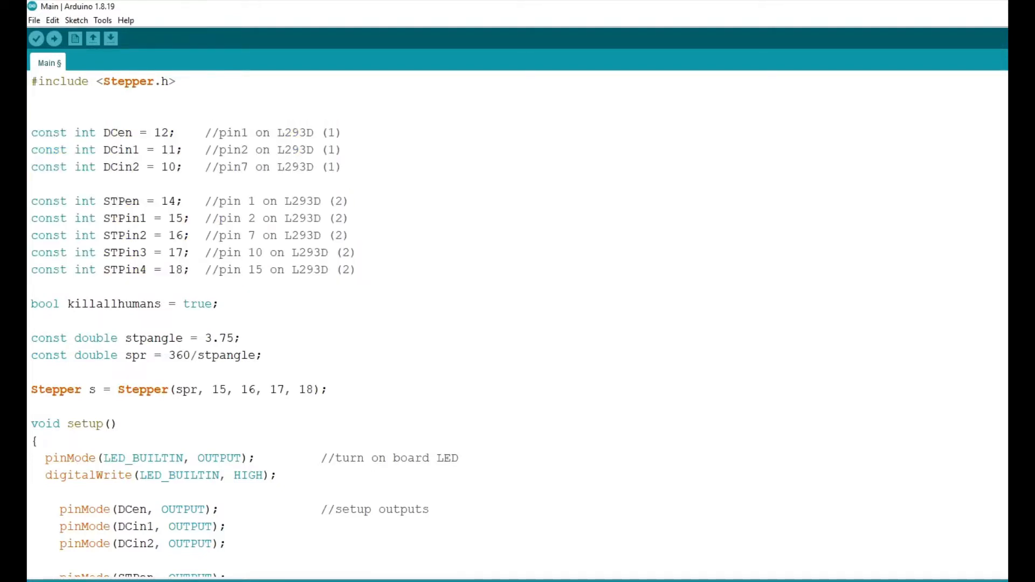
pyautogui.moveTo(277, 132); pyautogui.dragTo(277, 166)
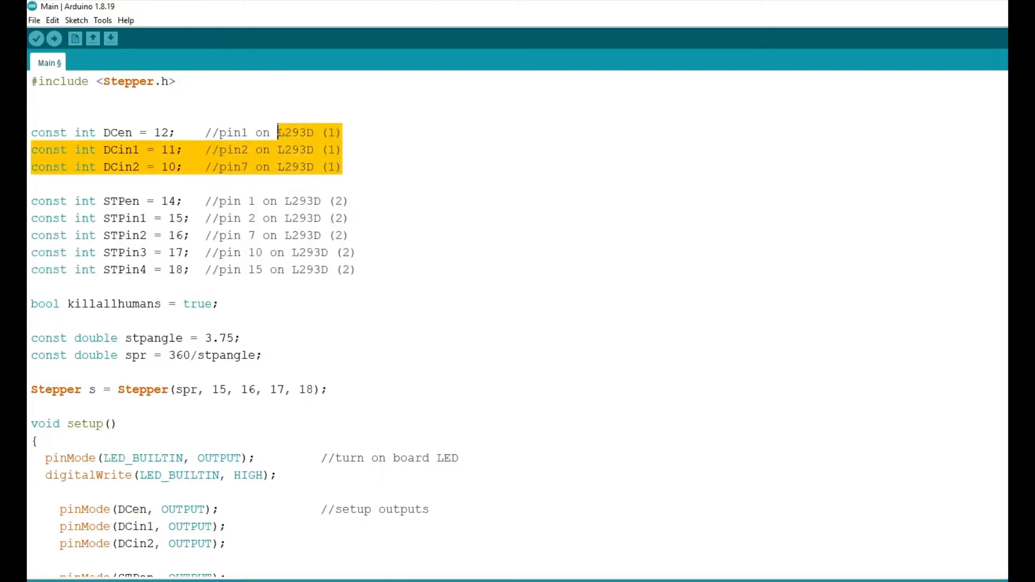
pyautogui.scroll(-3)
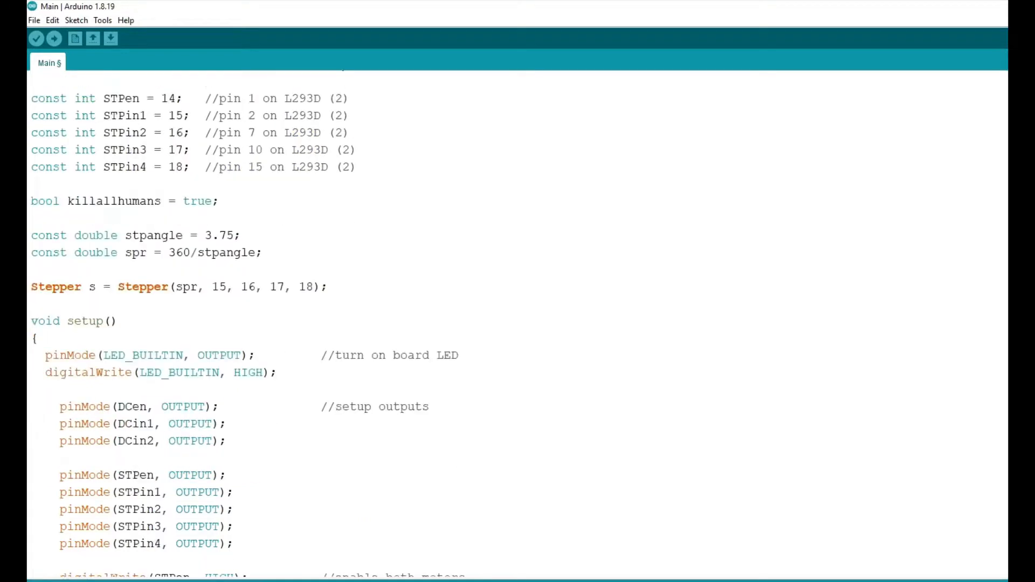
pyautogui.scroll(-3)
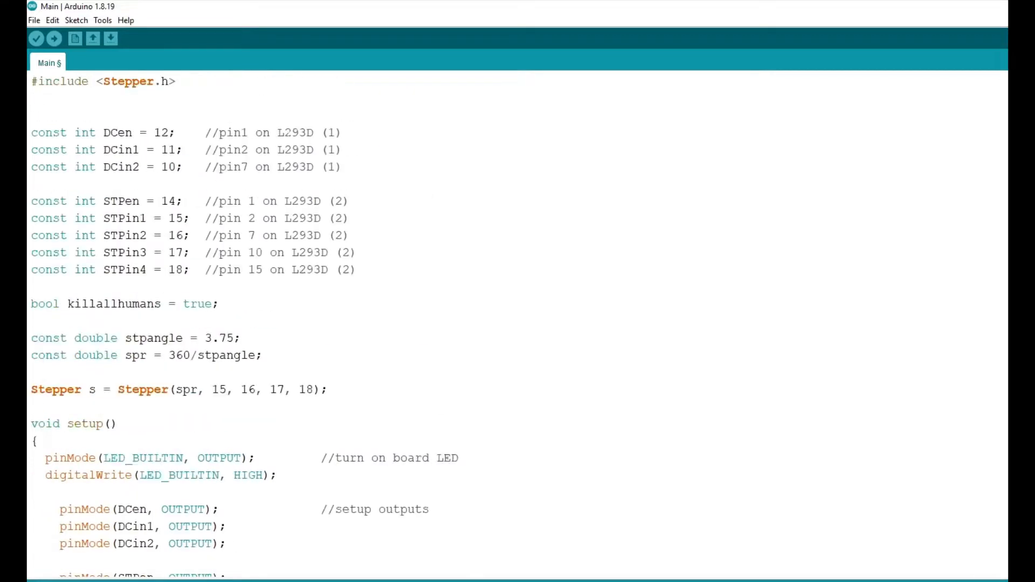
pyautogui.moveTo(86, 218); pyautogui.dragTo(188, 269)
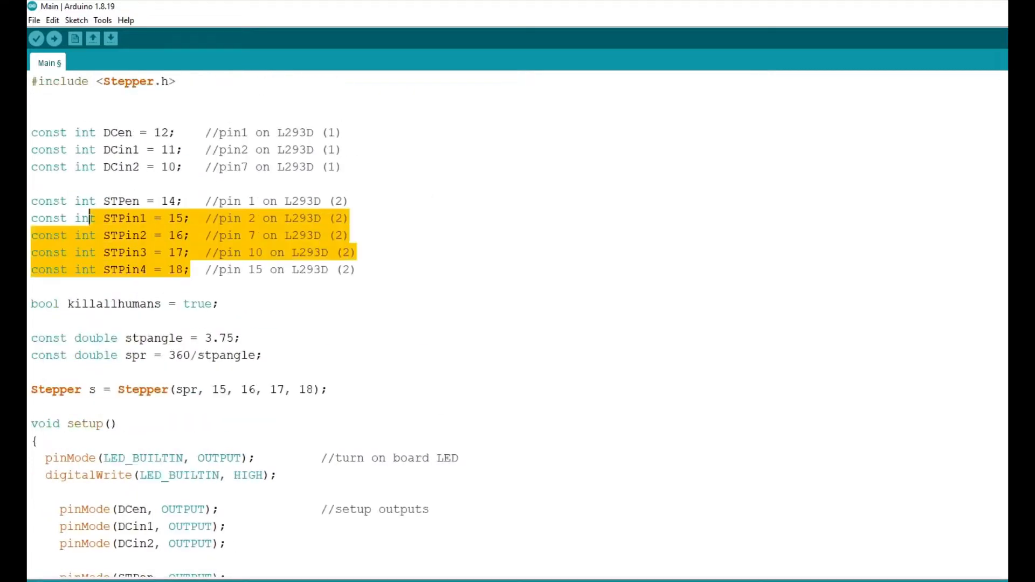
pyautogui.click(190, 166)
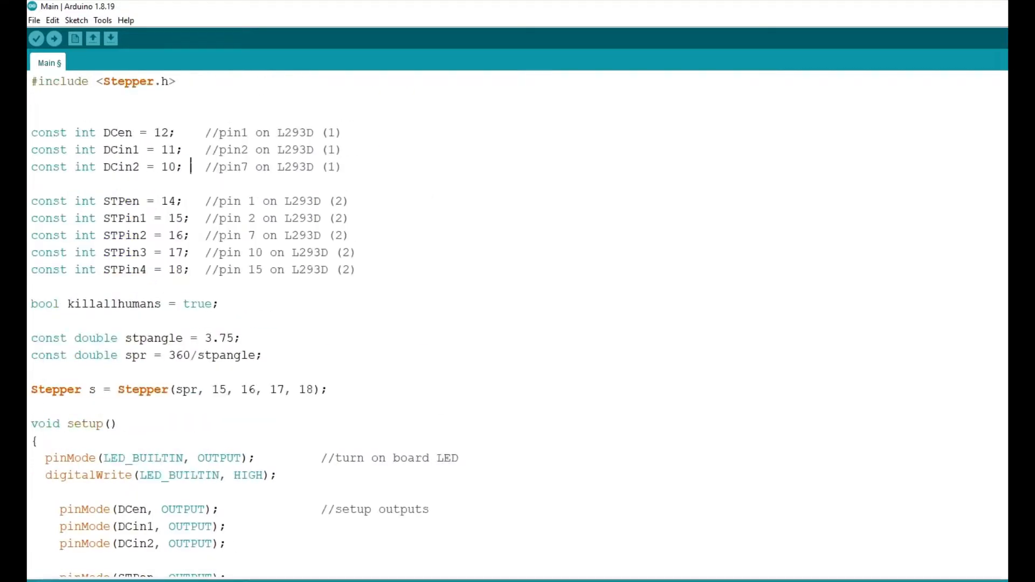
pyautogui.scroll(-3)
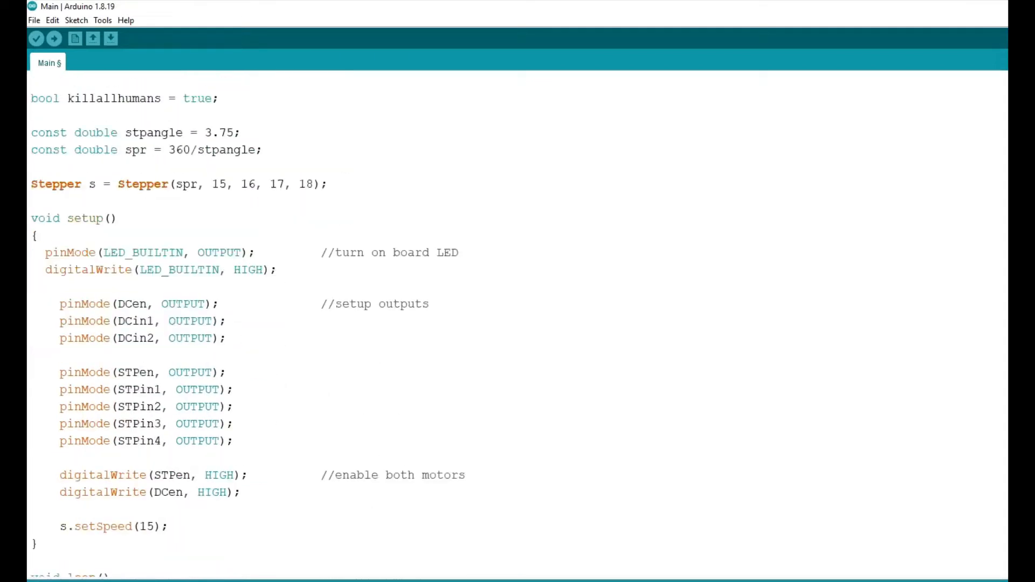
pyautogui.scroll(-3)
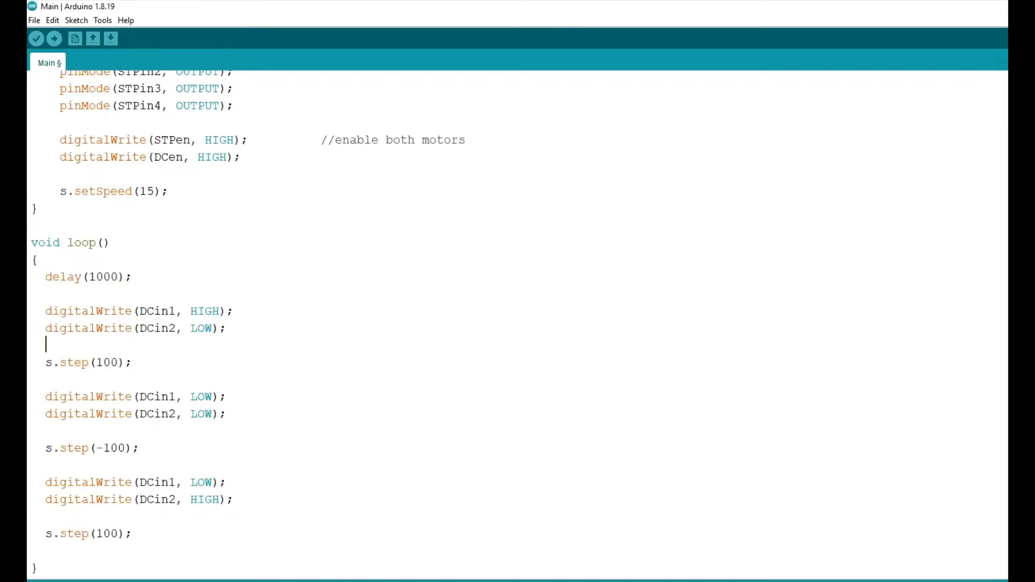
pyautogui.moveTo(45, 311); pyautogui.dragTo(226, 328)
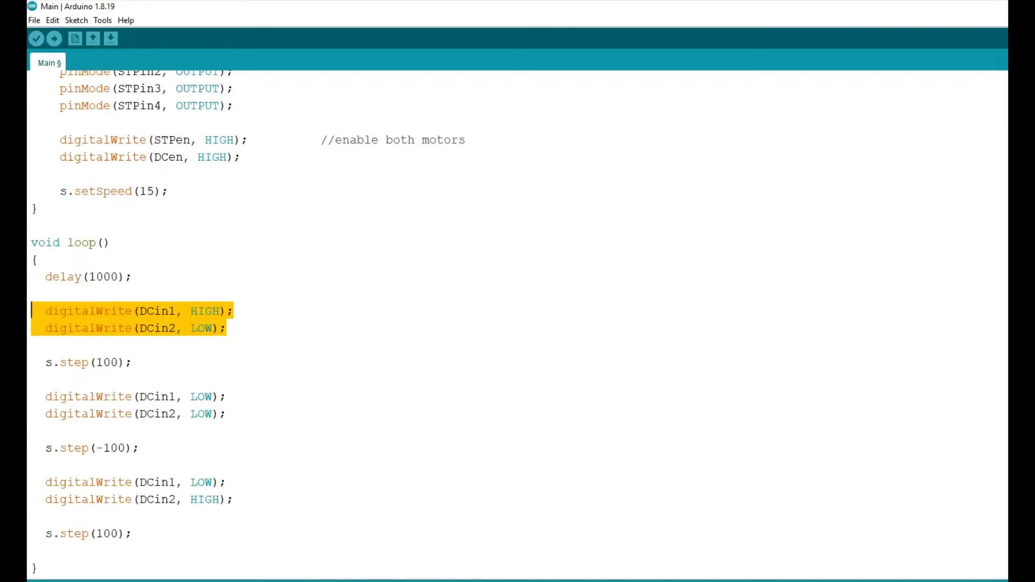